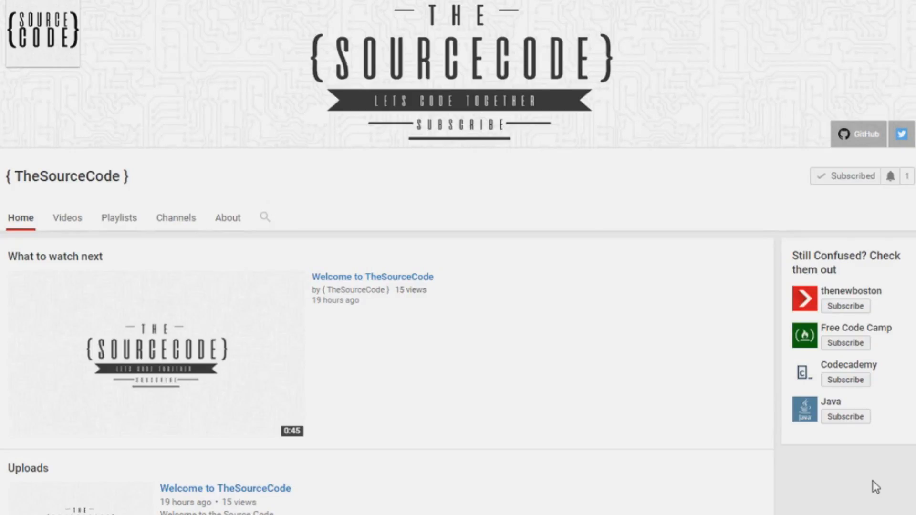
mouse_move(887, 236)
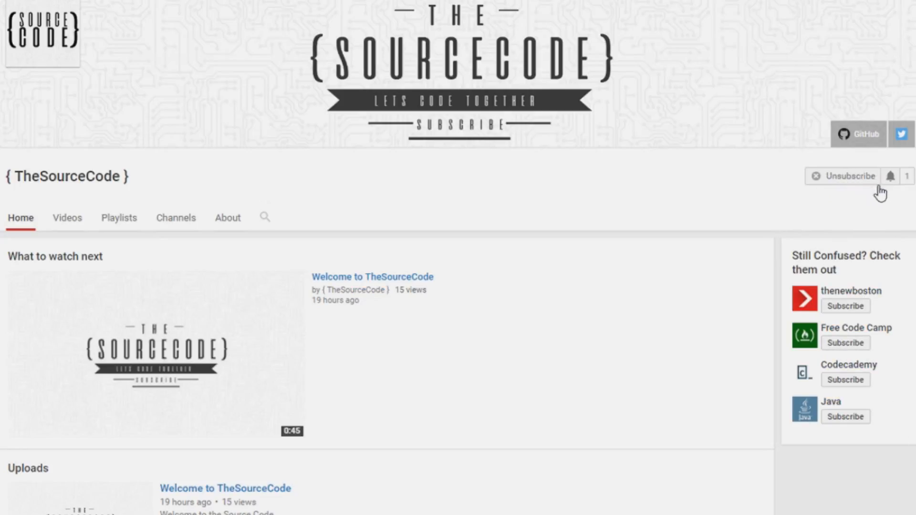
Step: Save TheSourceCode channel's notification preferences with all-notifications left unchecked
click(894, 176)
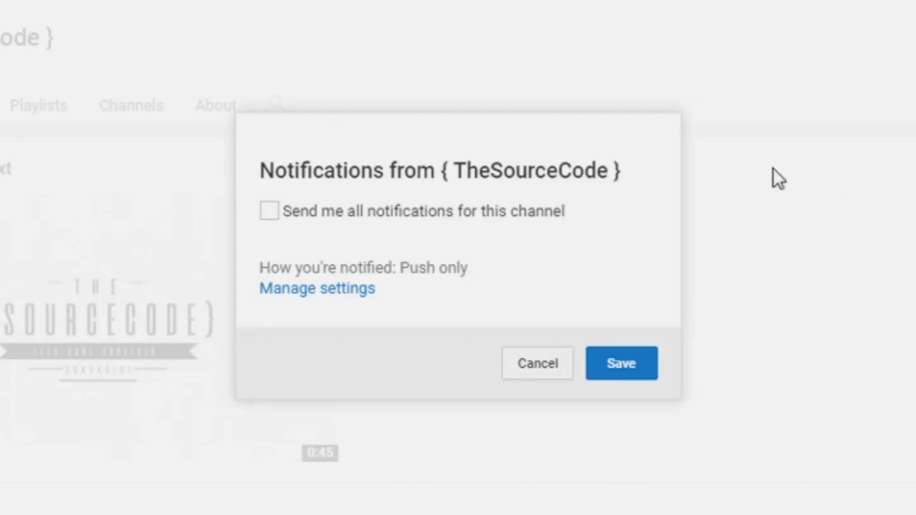
mouse_move(275, 217)
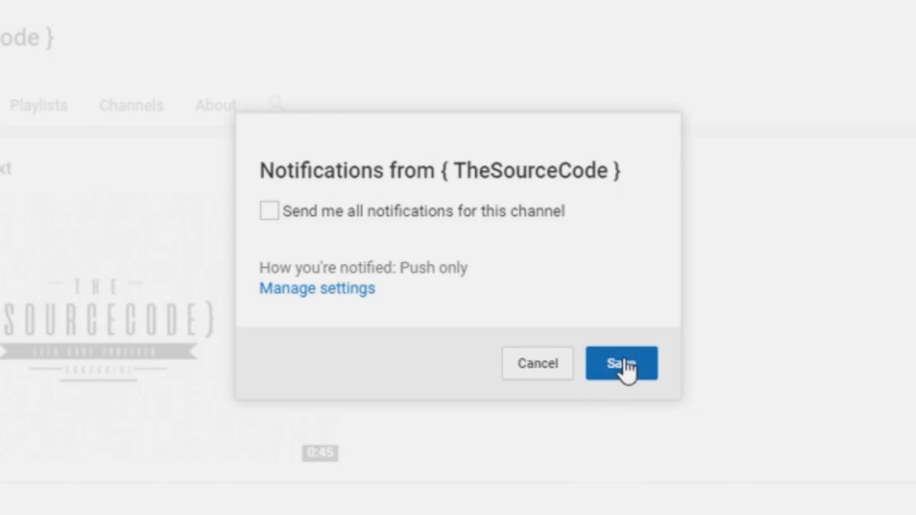
click(622, 364)
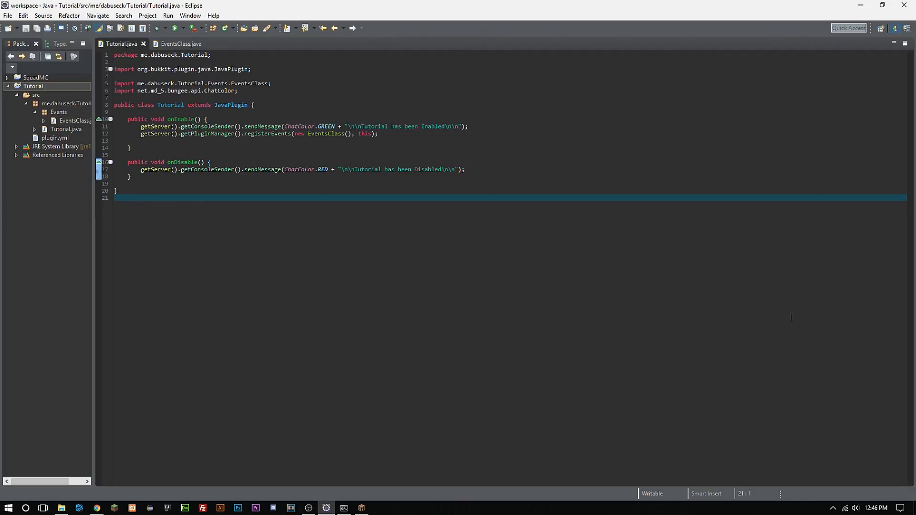
Step: Switch the editor to EventsClass.java showing the empty onMove PlayerMoveEvent handler
click(181, 44)
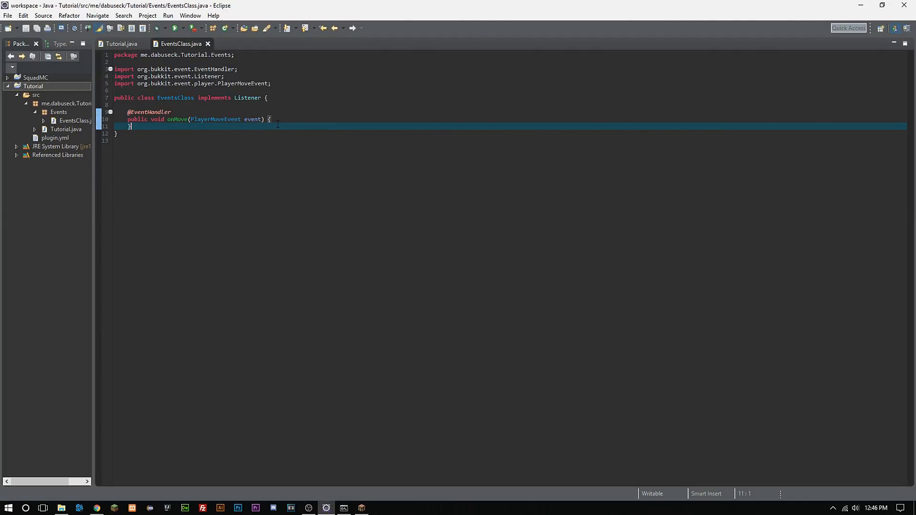
click(291, 120)
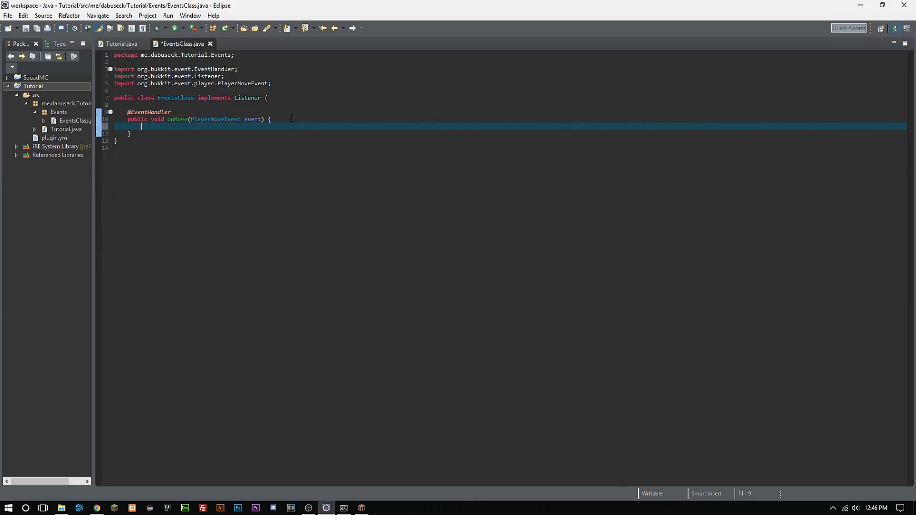
key(ctrl+s)
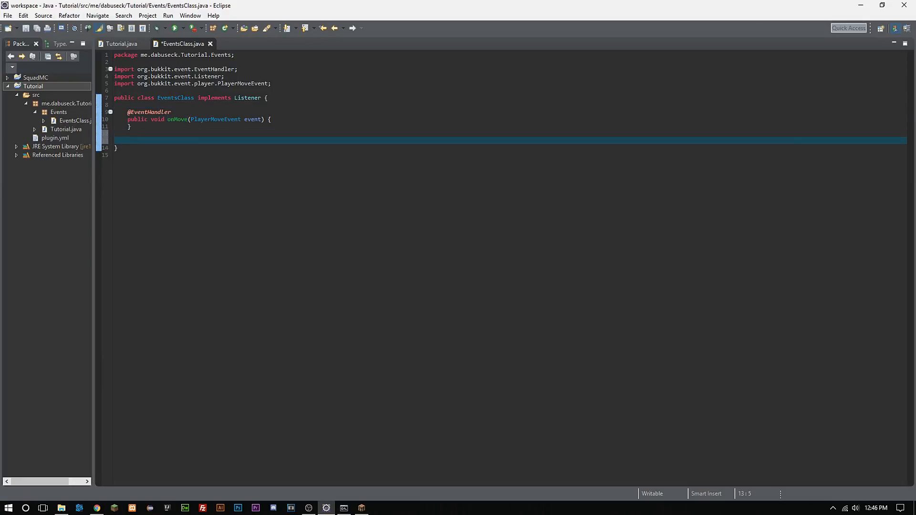
text(public vo)
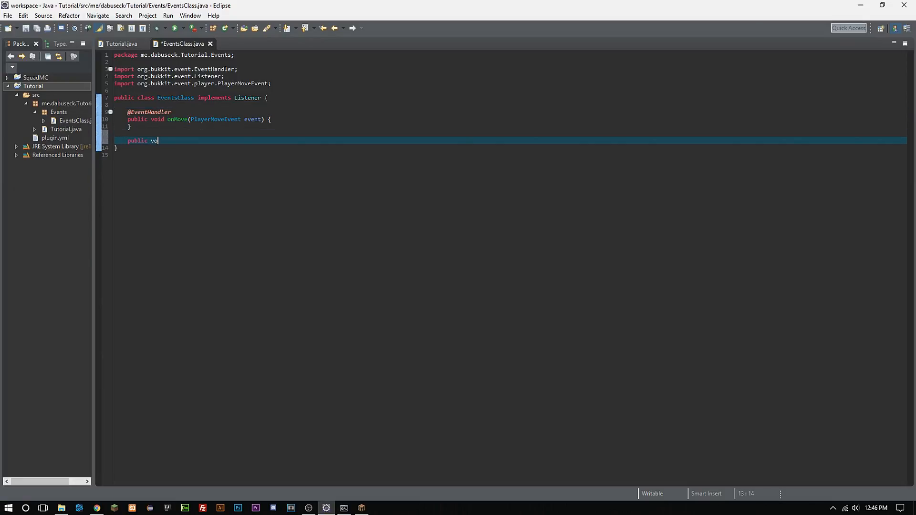
text(id run(){)
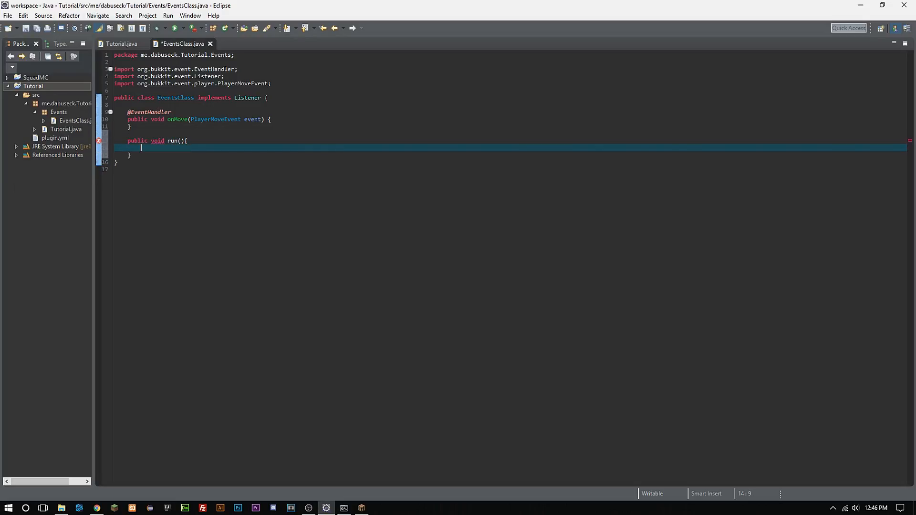
text(onMove();)
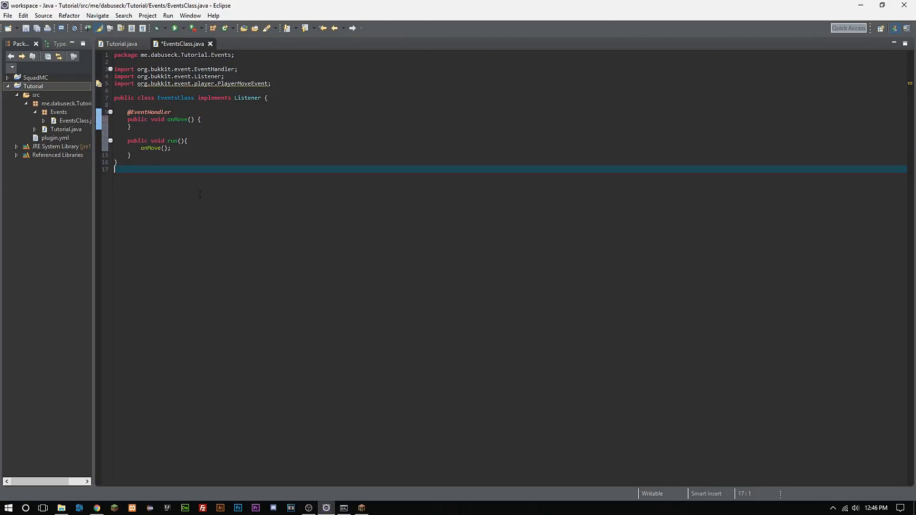
key(ctrl+s)
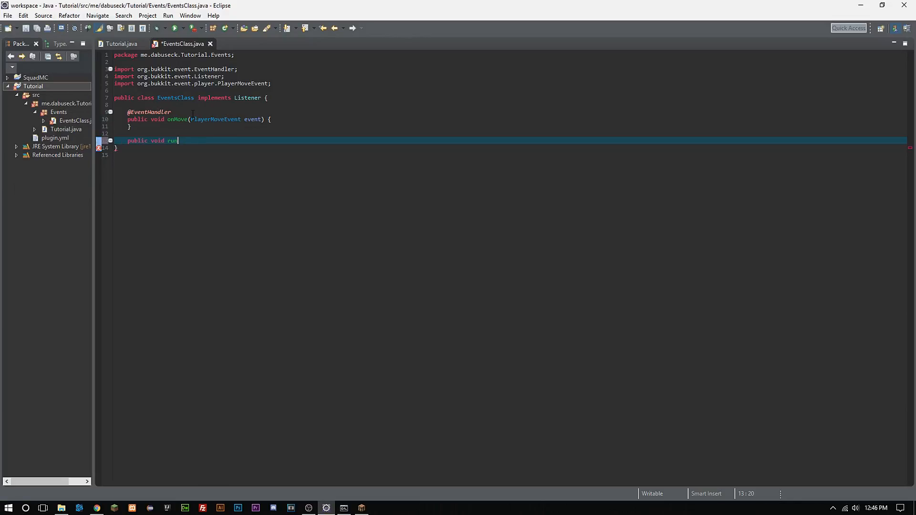
key(ctrl+z)
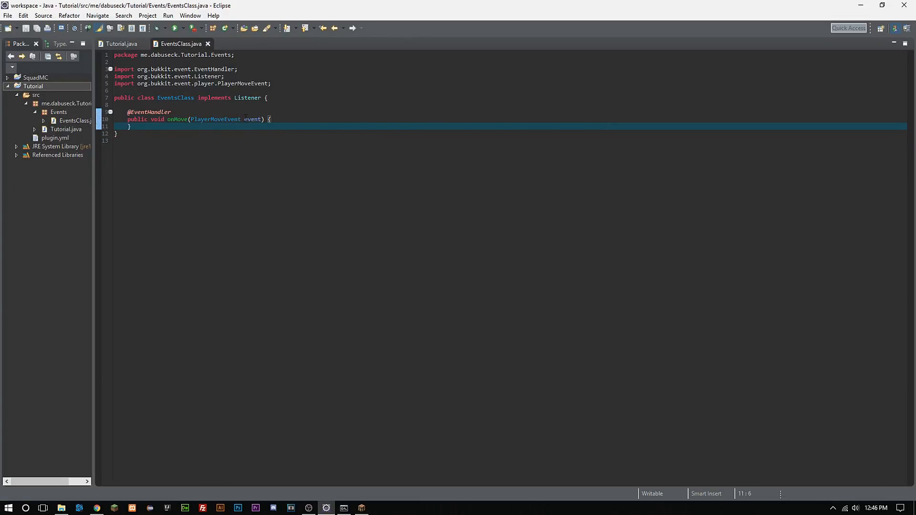
double_click(252, 119)
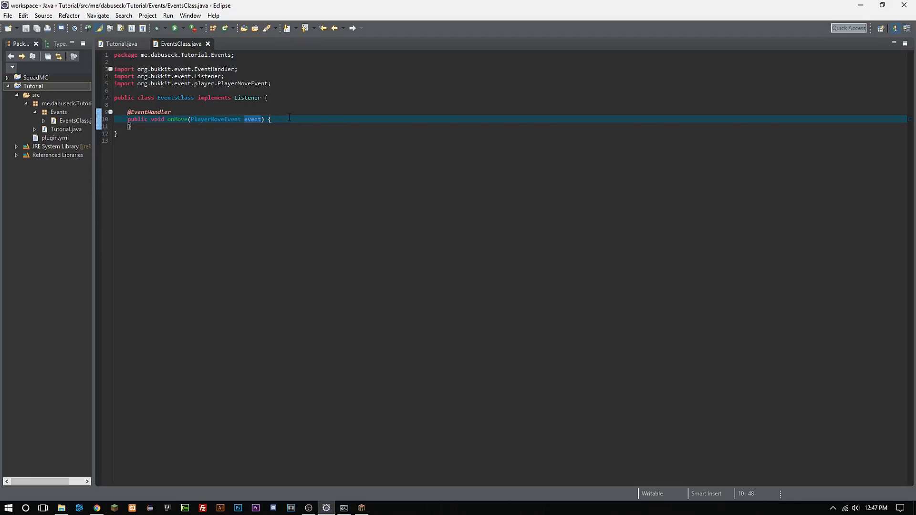
Step: Add Player player = event.getPlayer(); inside onMove, import Player and save
key(Return)
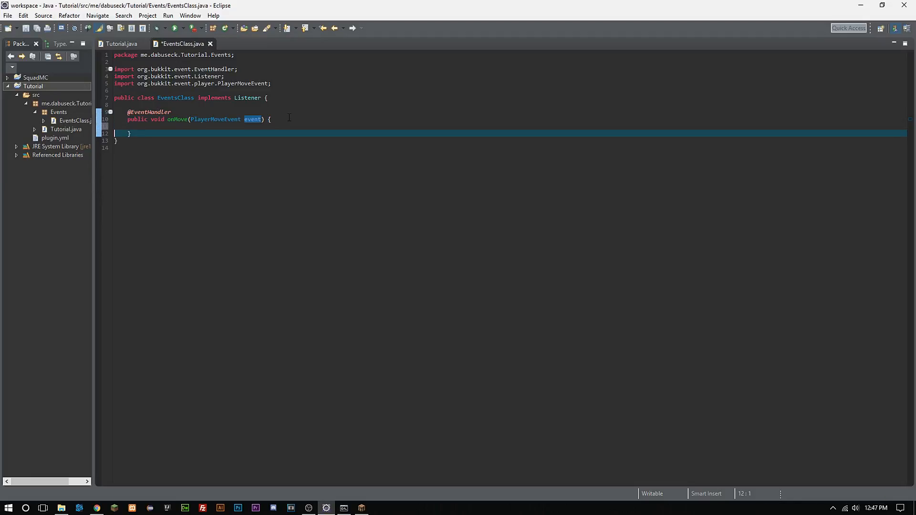
key(Return)
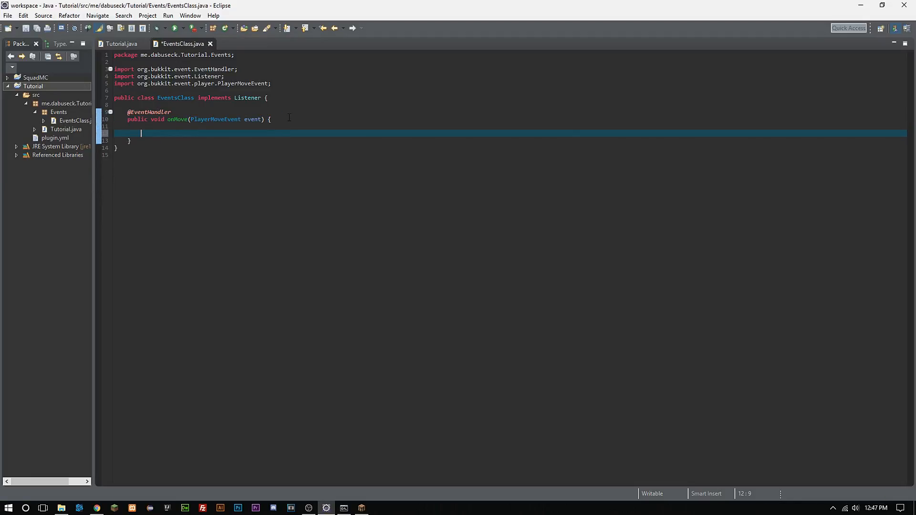
text(Play)
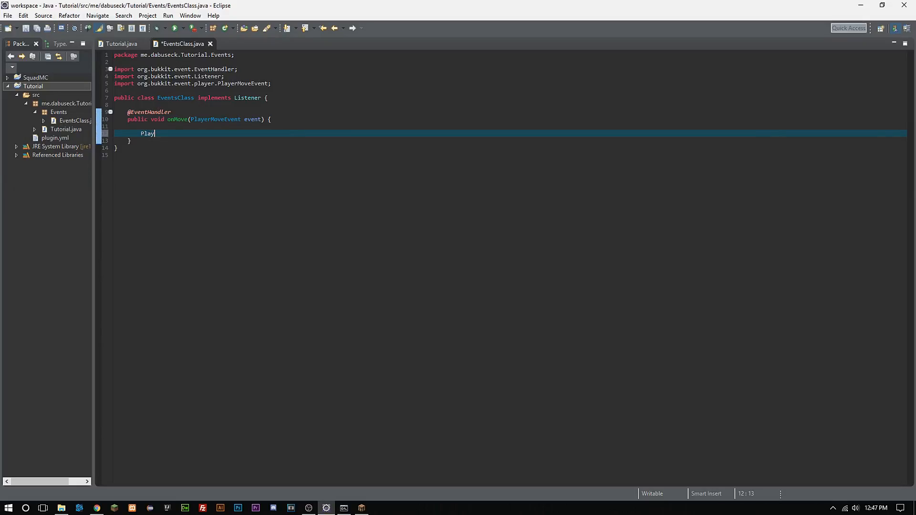
text(er player = event.getPlayer()
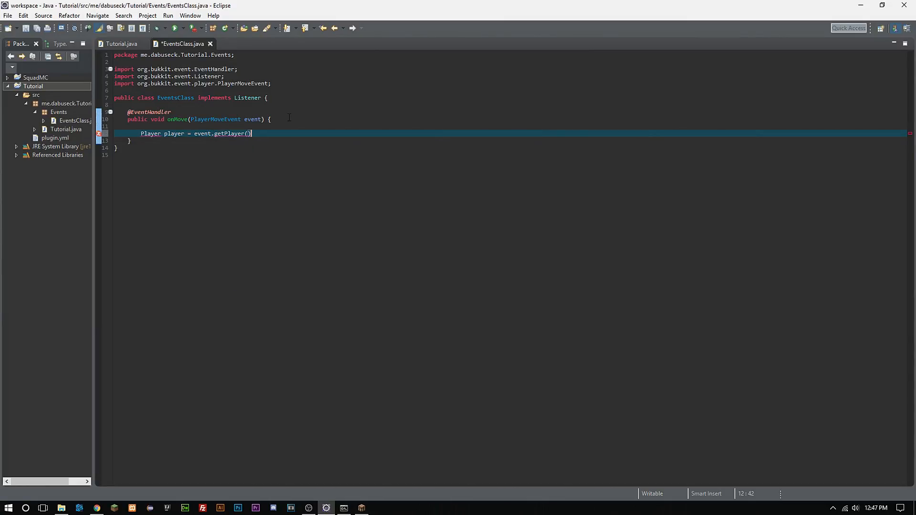
text(;)
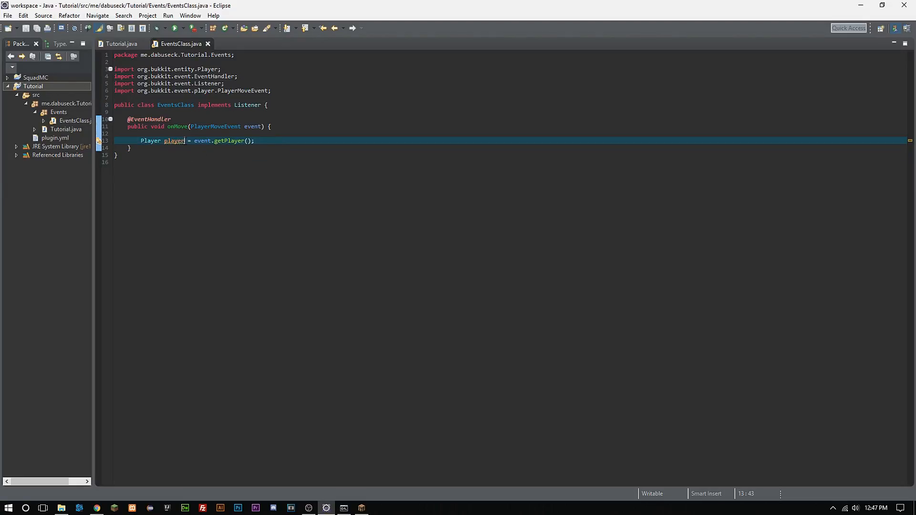
double_click(251, 126)
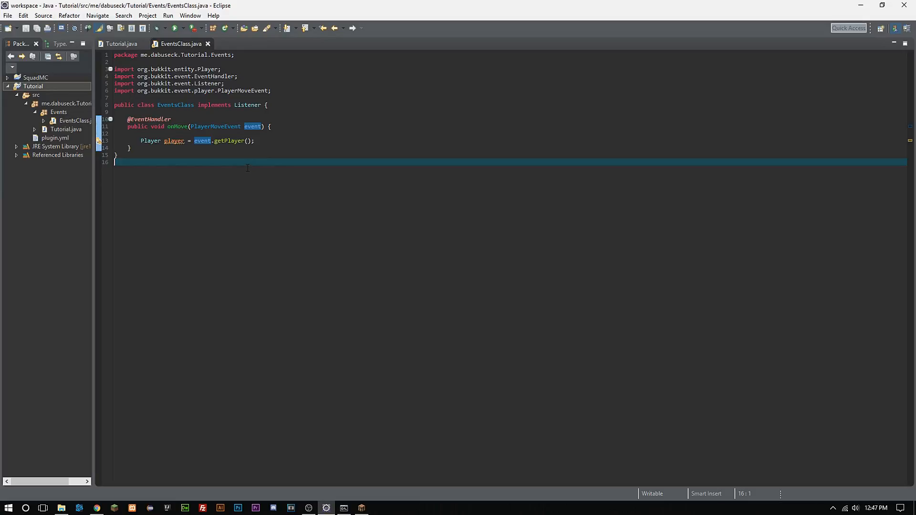
click(255, 141)
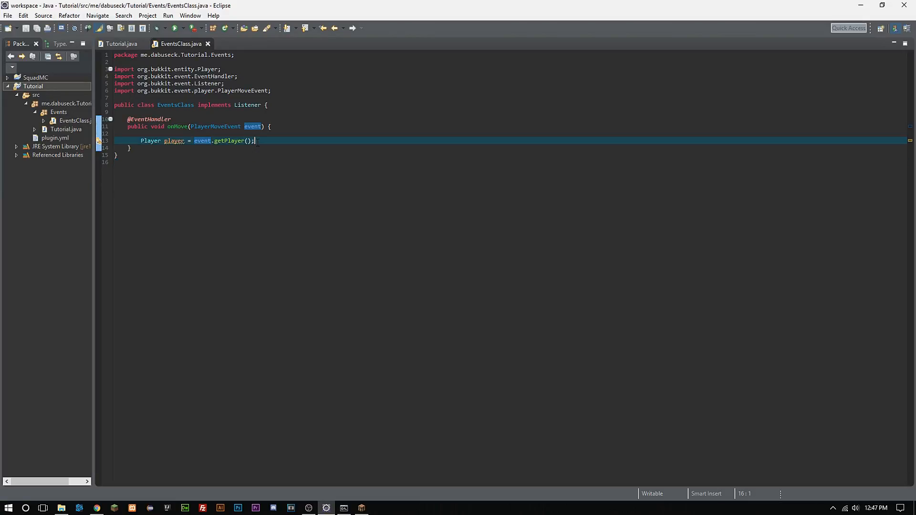
mouse_move(228, 141)
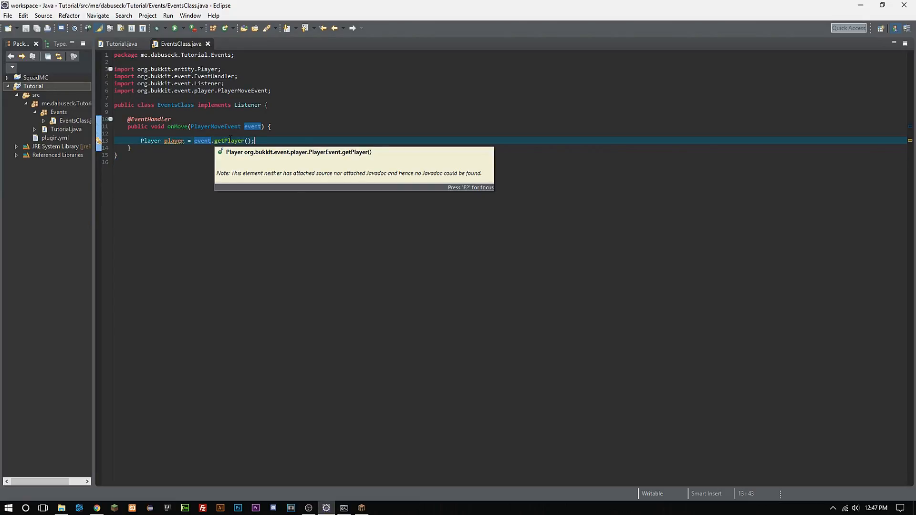
Step: Add player.sendMessage(ChatColor.RED + "You are moving!"); with ChatColor imported, then save
key(Return)
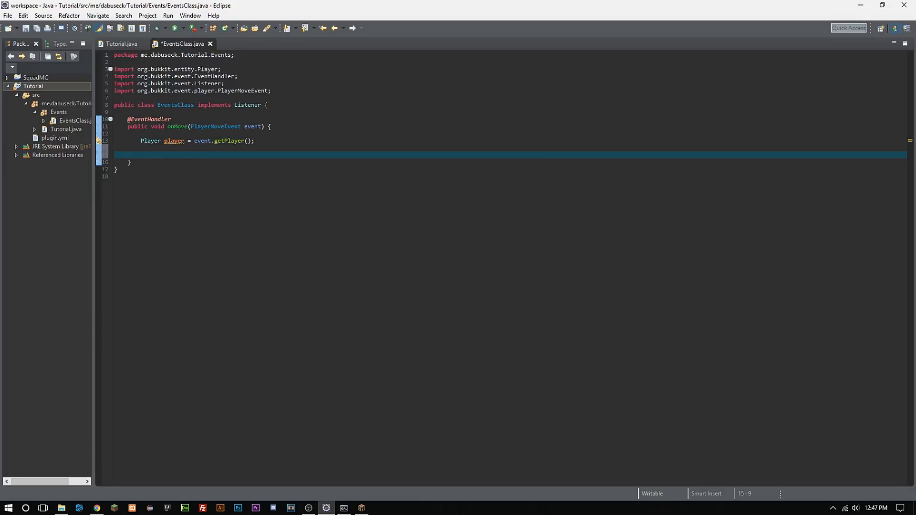
text(p)
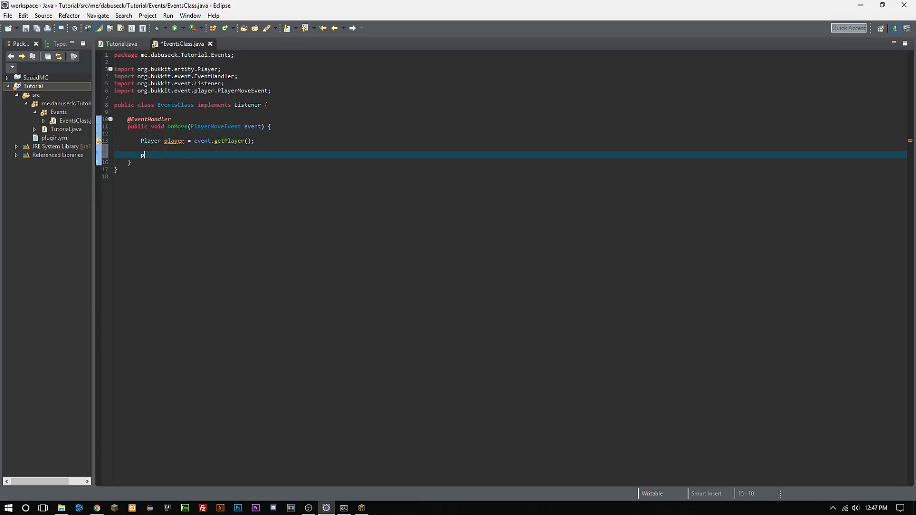
text(layer.s)
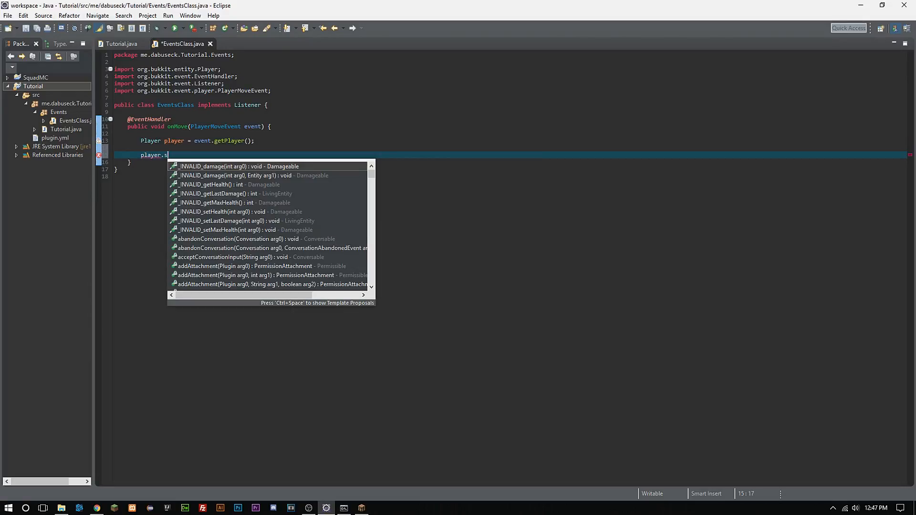
text(end)
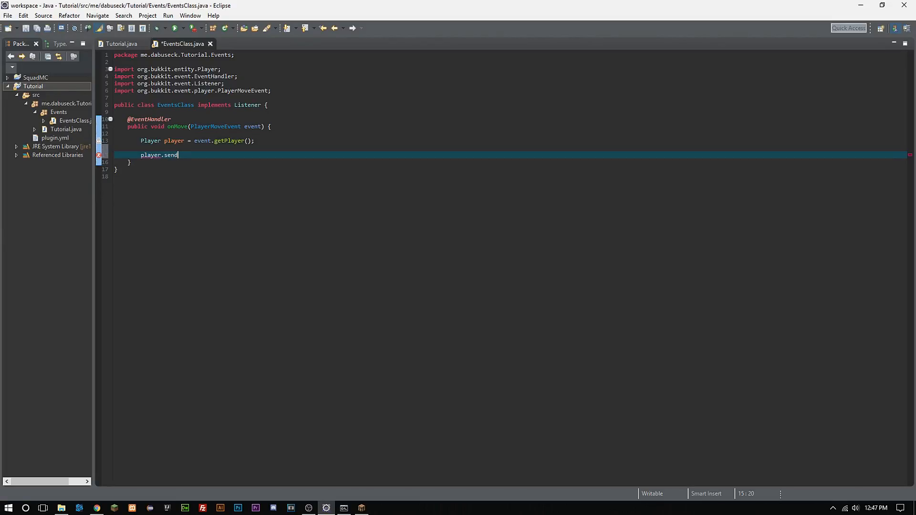
text(Message(ChatColor.RED + ")
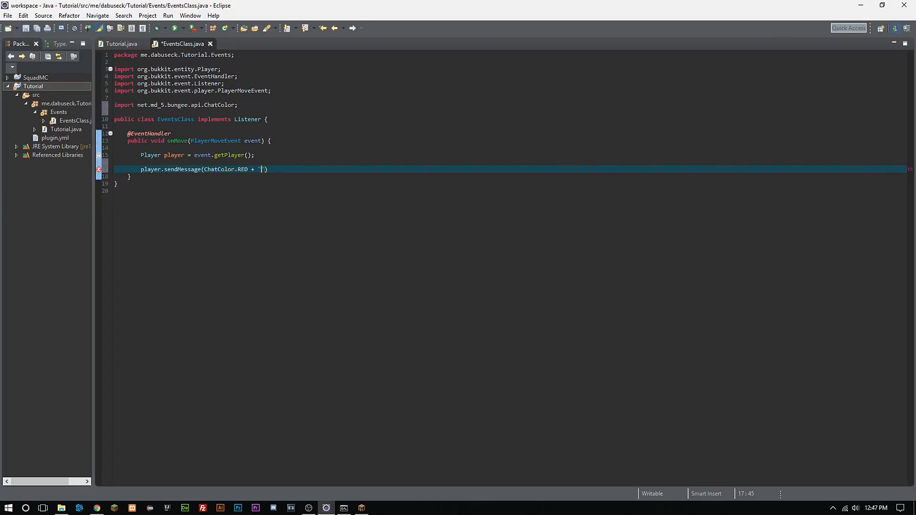
text(You are mocing!)
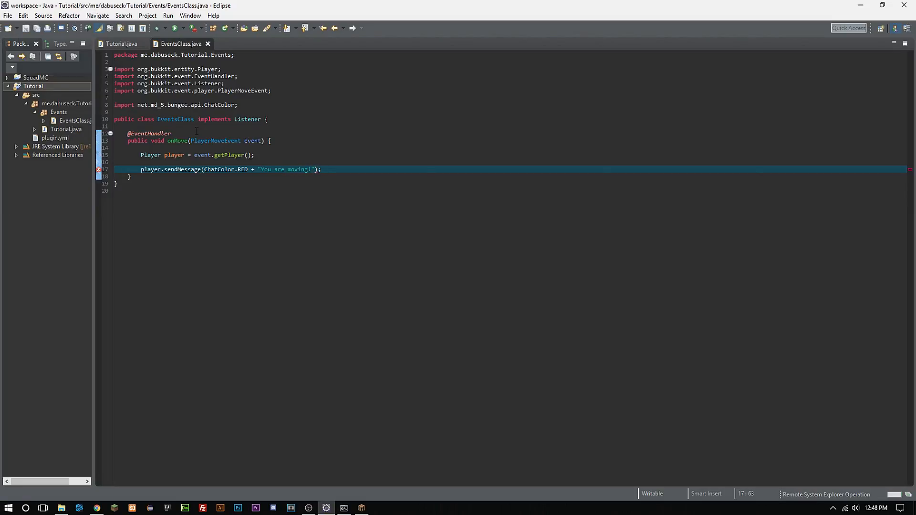
right_click(33, 86)
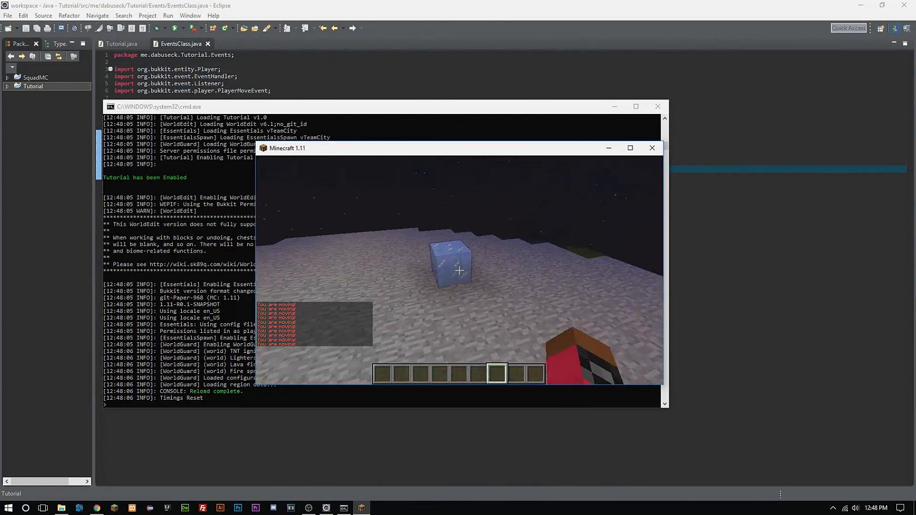
mouse_move(460, 270)
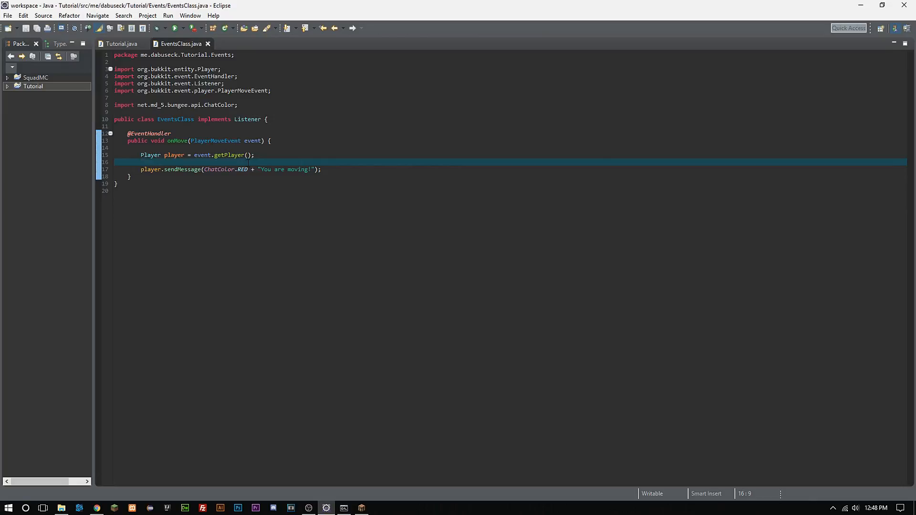
Step: Add ItemStack item = new ItemStack(Material.GOLDEN_APPLE, 1); importing org.bukkit.inventory.ItemStack
click(260, 154)
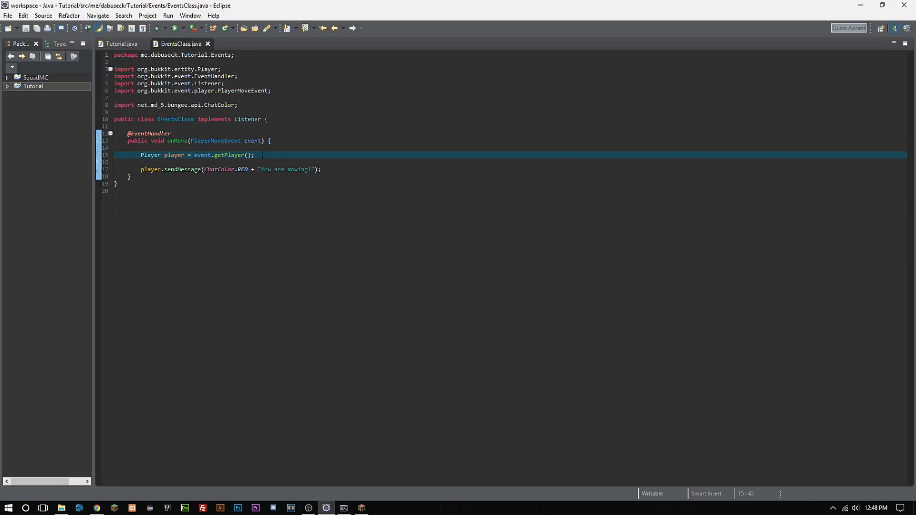
text(ItemStack item =)
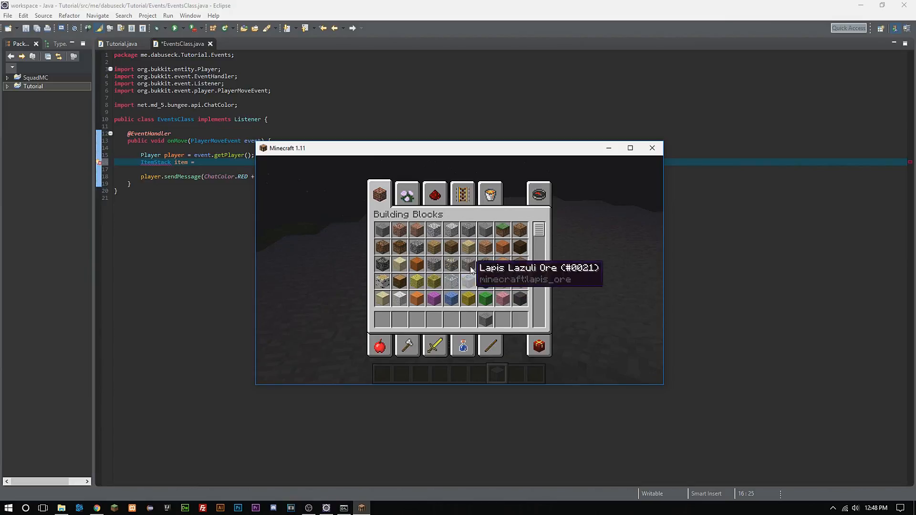
mouse_move(382, 230)
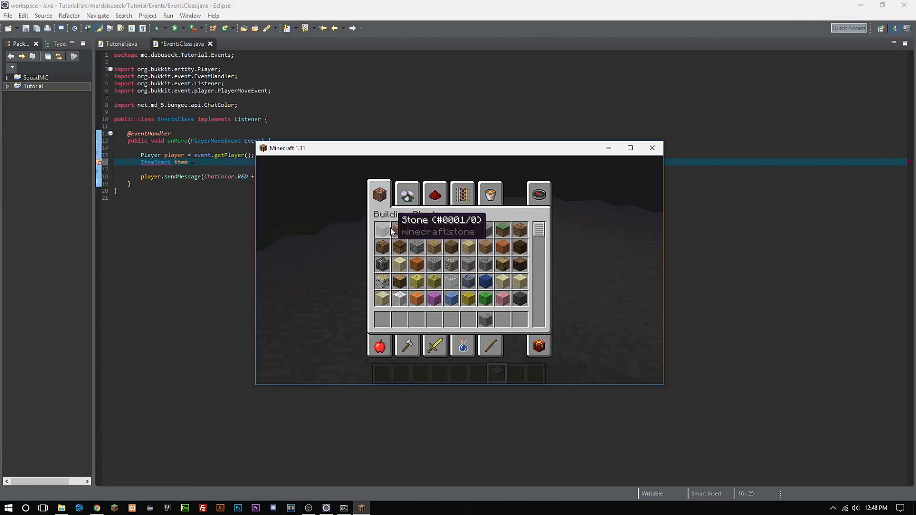
mouse_move(529, 346)
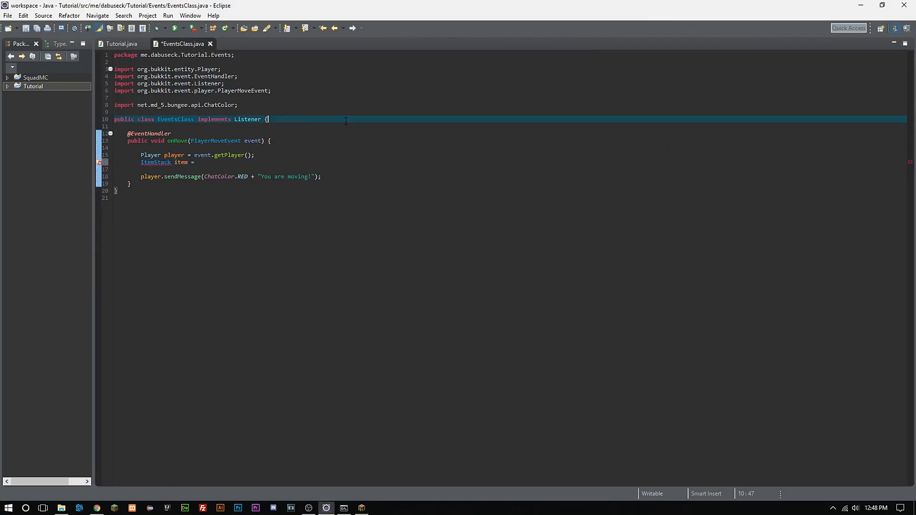
click(196, 162)
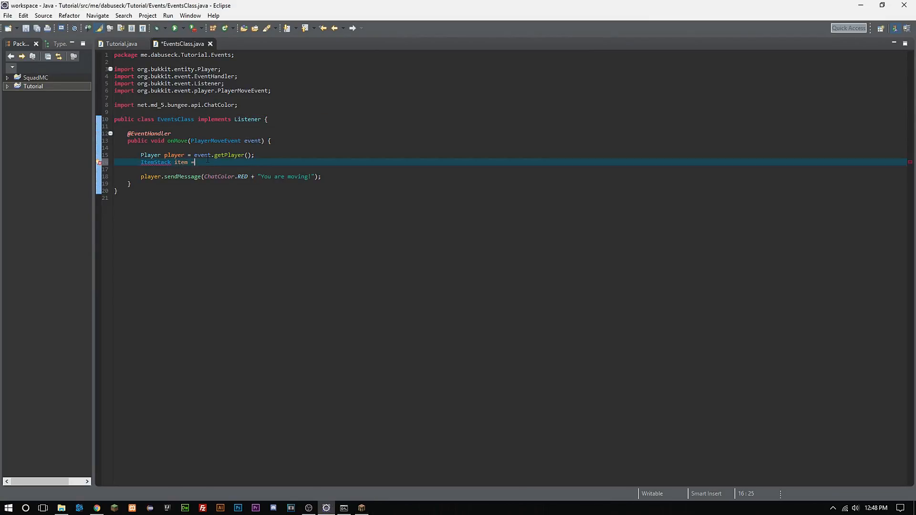
text(newItemStack(M)
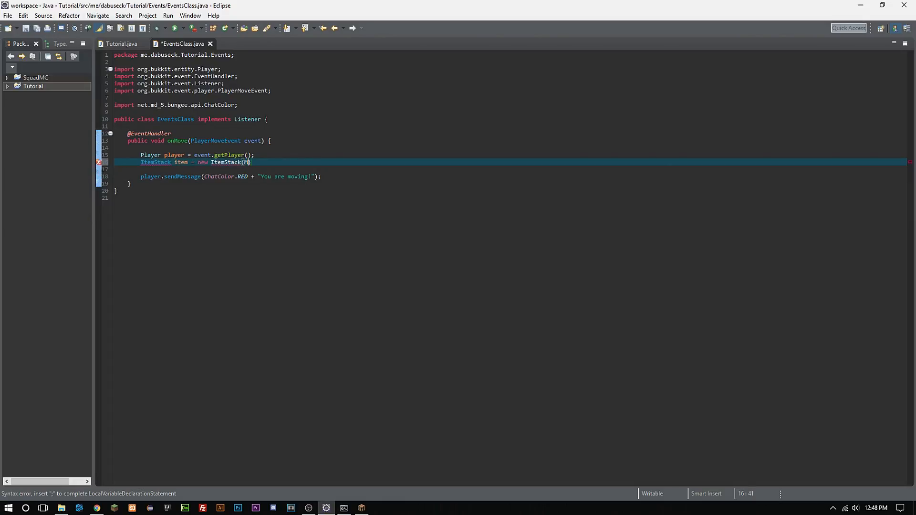
text(aterial.)
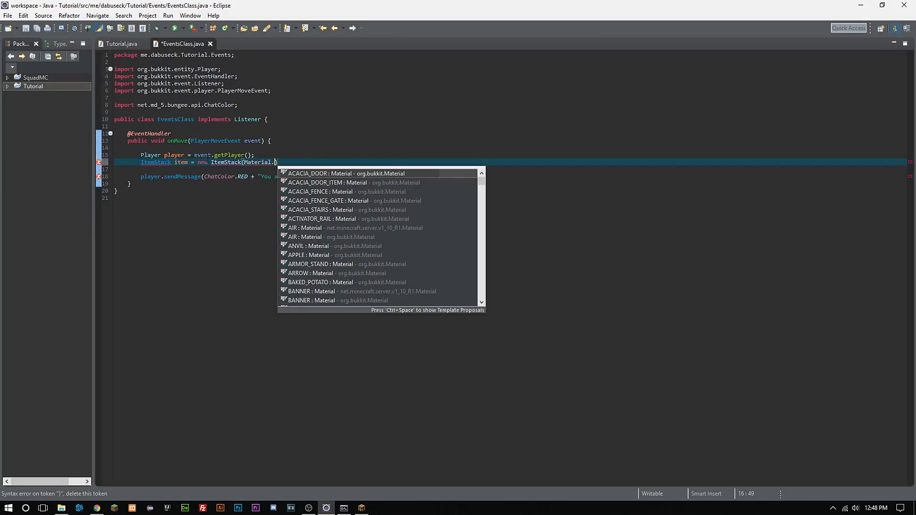
mouse_move(350, 246)
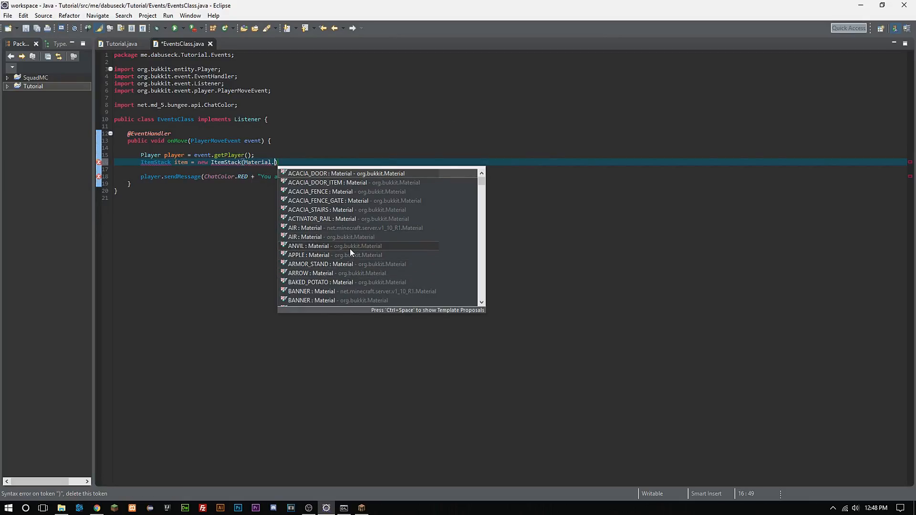
text(g)
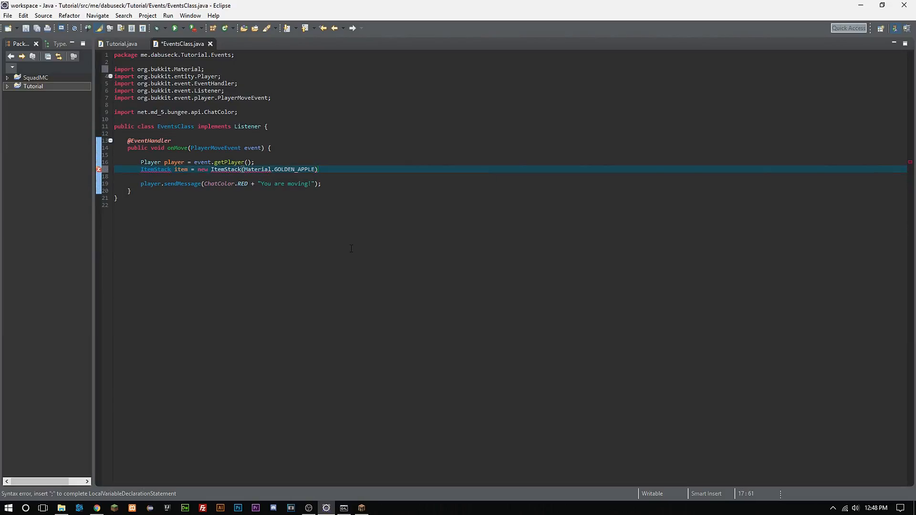
text(, 1)
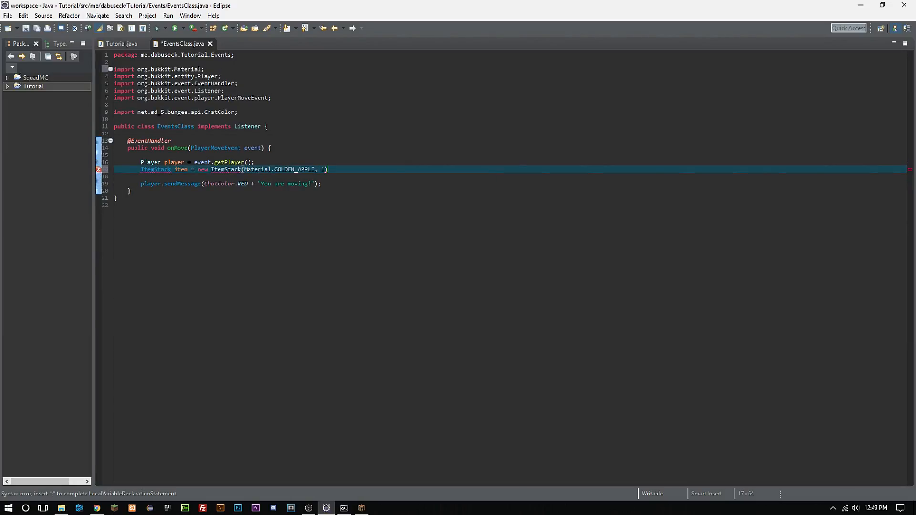
text(;)
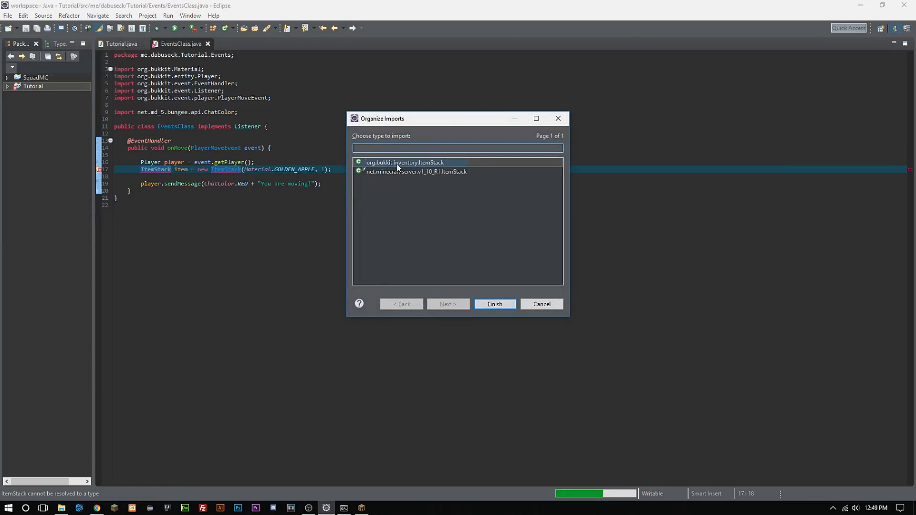
click(494, 303)
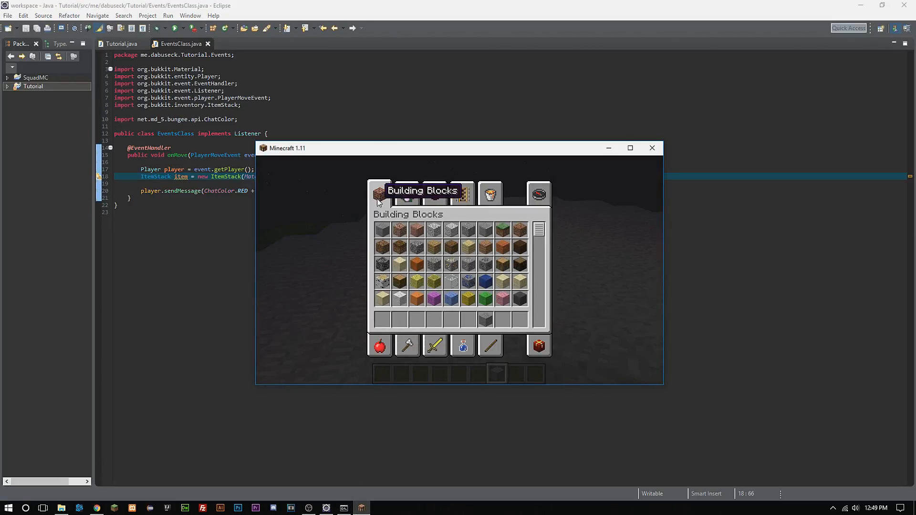
mouse_move(451, 300)
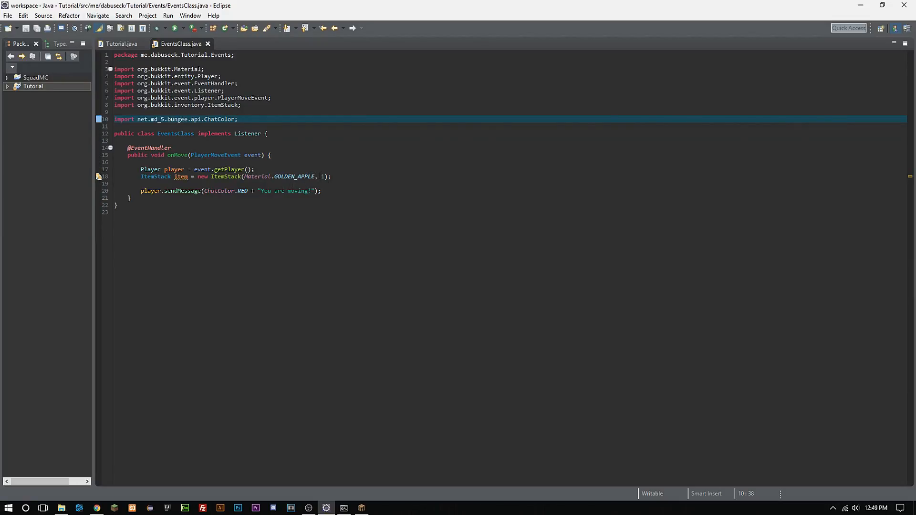
Step: Add Inventory pInven = player.getInventory(); and pInven.addItem(item); with Inventory imported
click(322, 191)
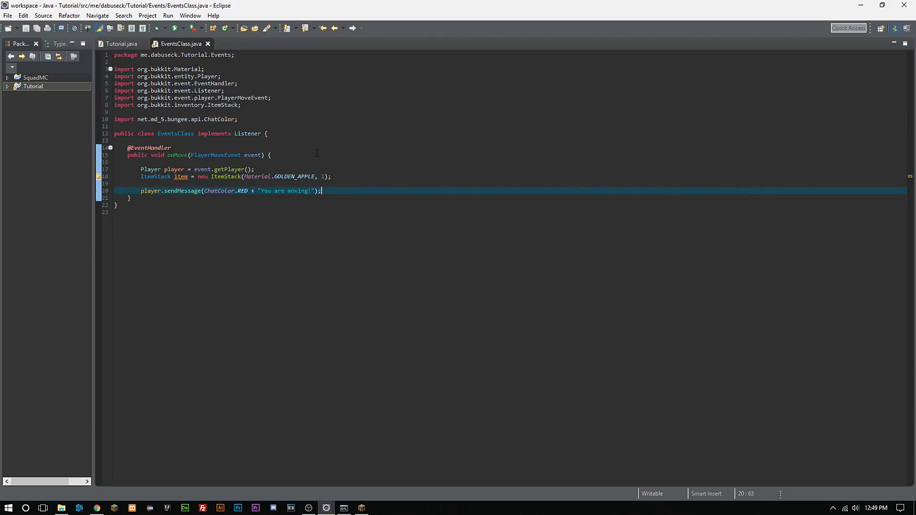
text(Inventory p)
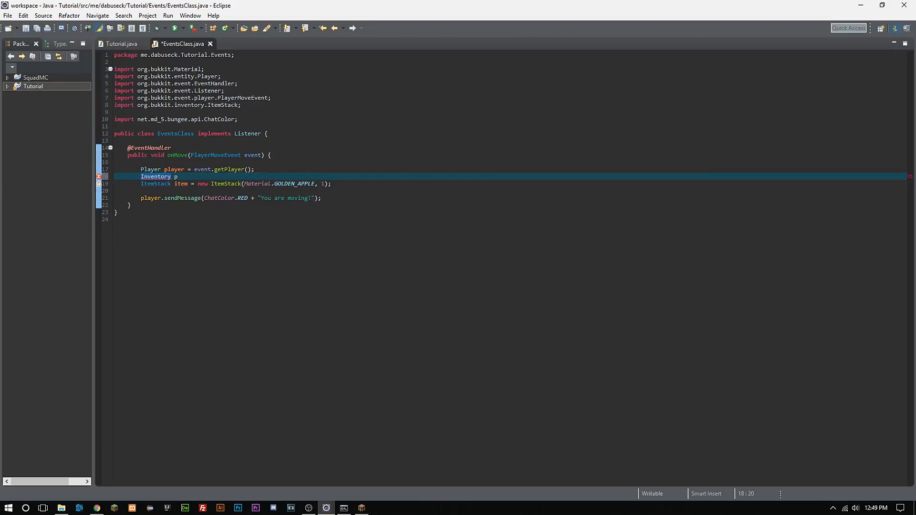
text(Inven)
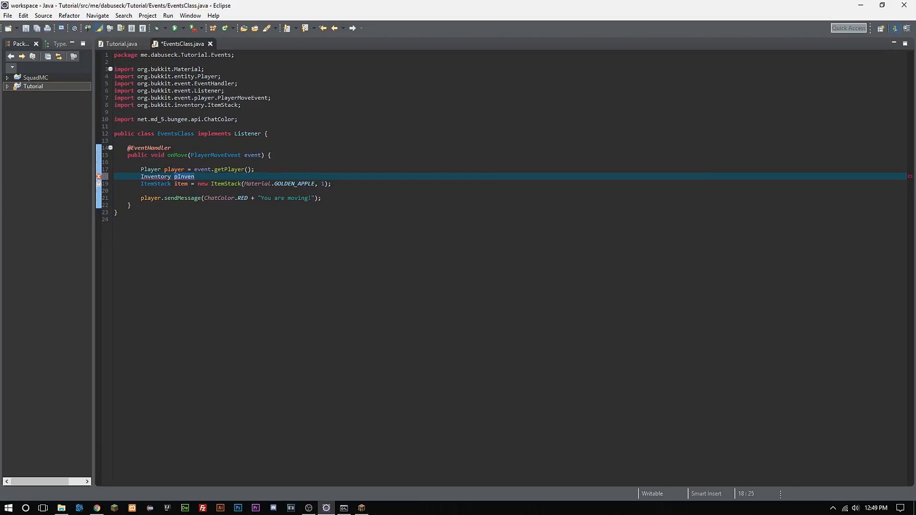
text(= player.getInventory();)
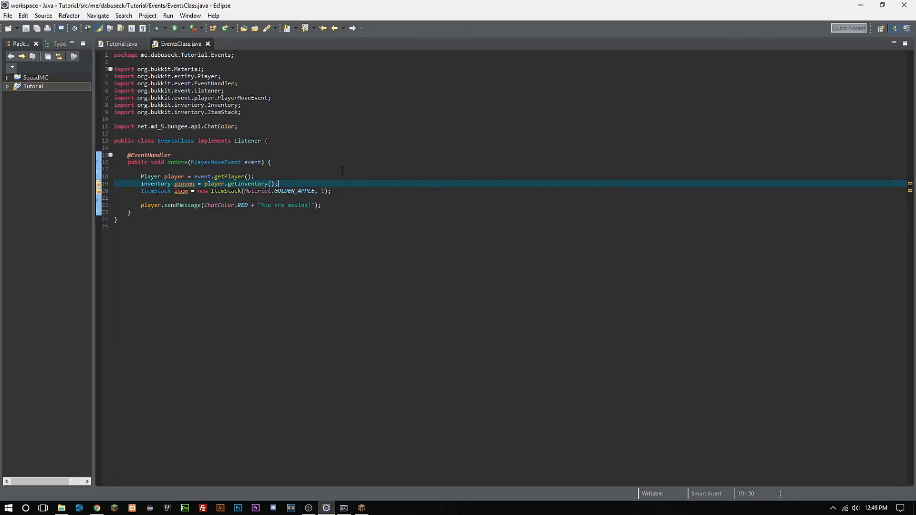
text(Block)
text(pInven.addItem(item);)
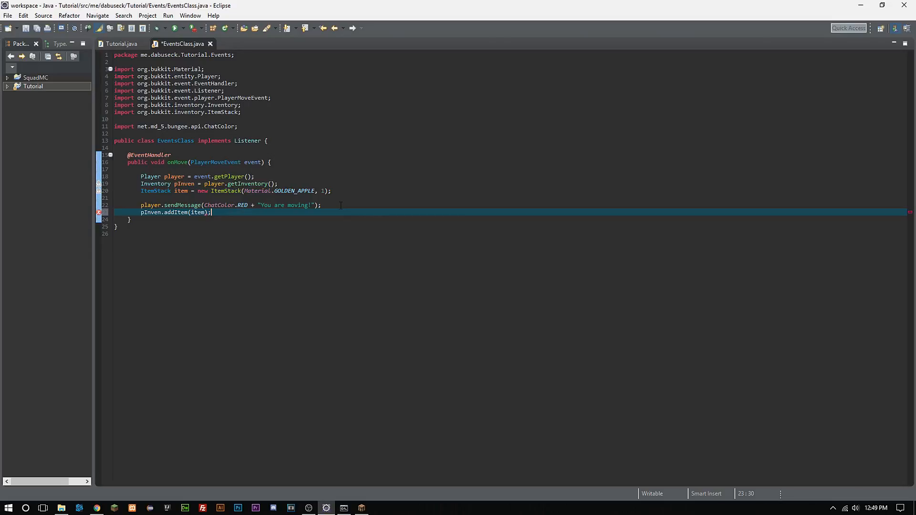
right_click(33, 85)
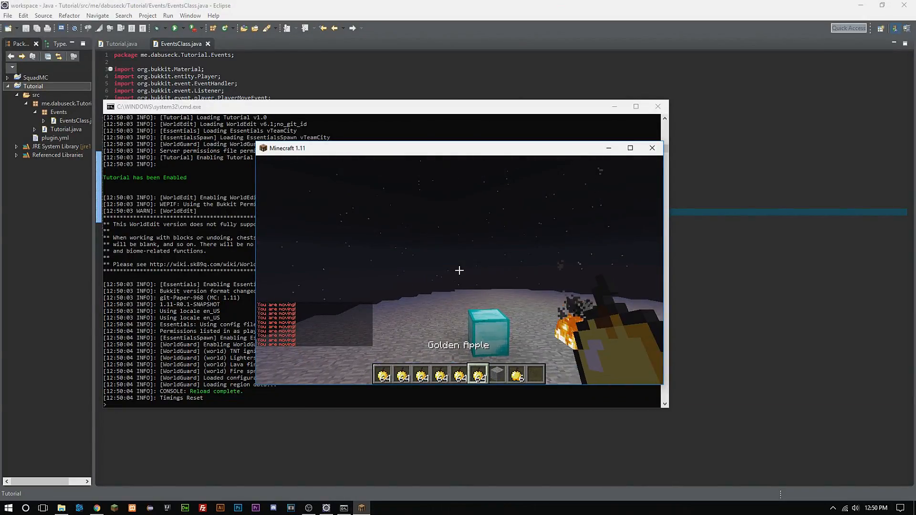
Step: Pause the game after seeing the red messages and golden apples fill the hotbar
key(e)
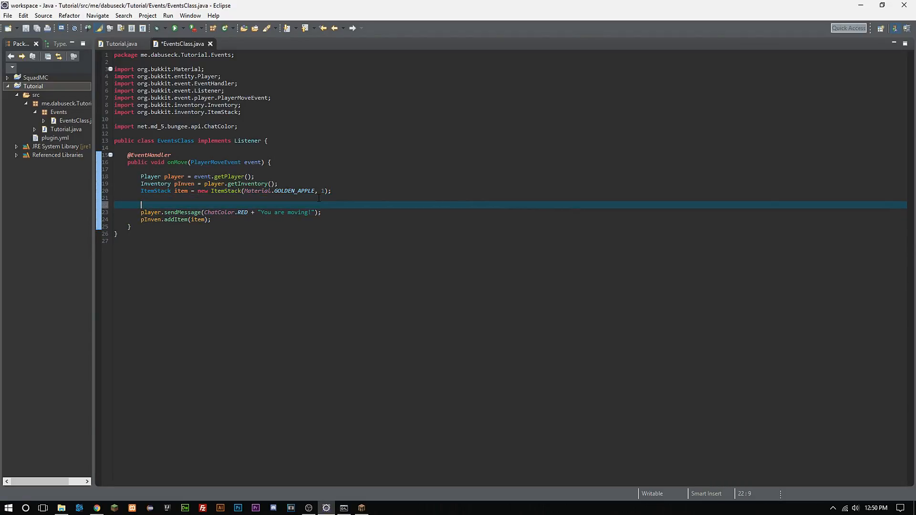
text(if(player.isOnGround()) {)
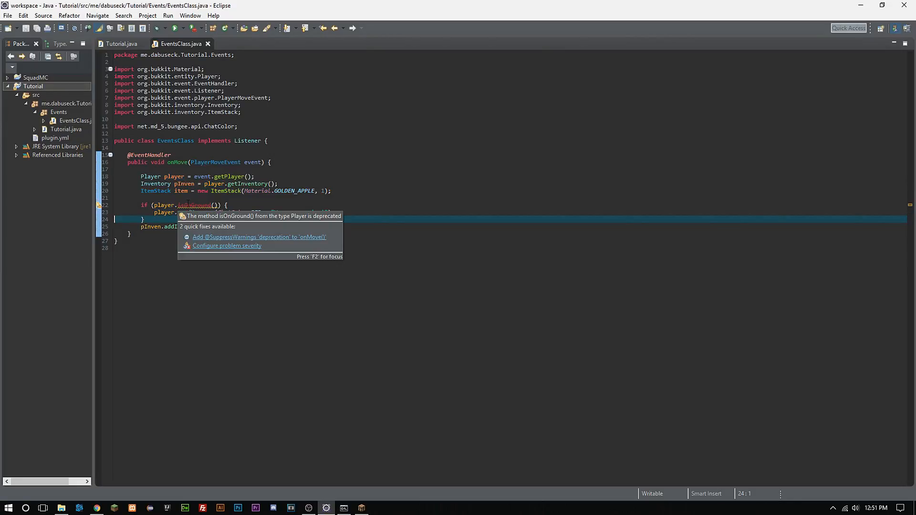
click(258, 237)
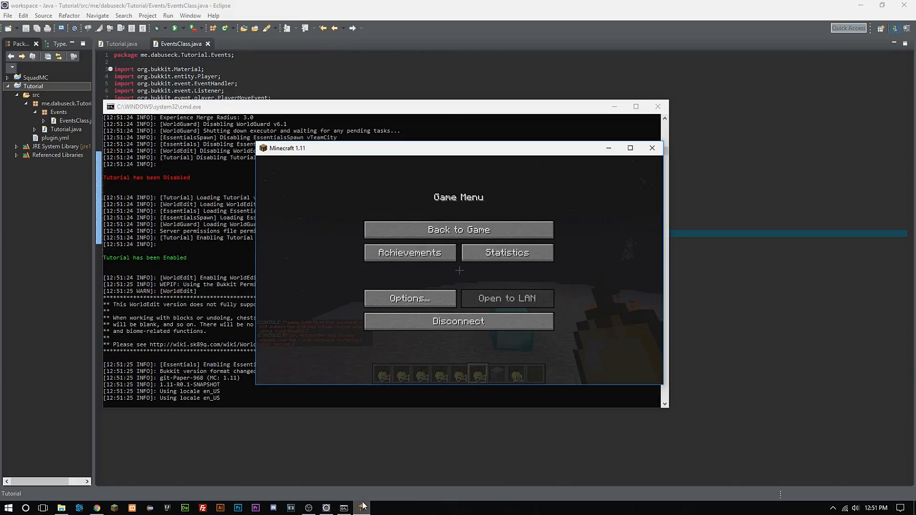
Step: Run reload in the server console and return to the Minecraft game
click(459, 229)
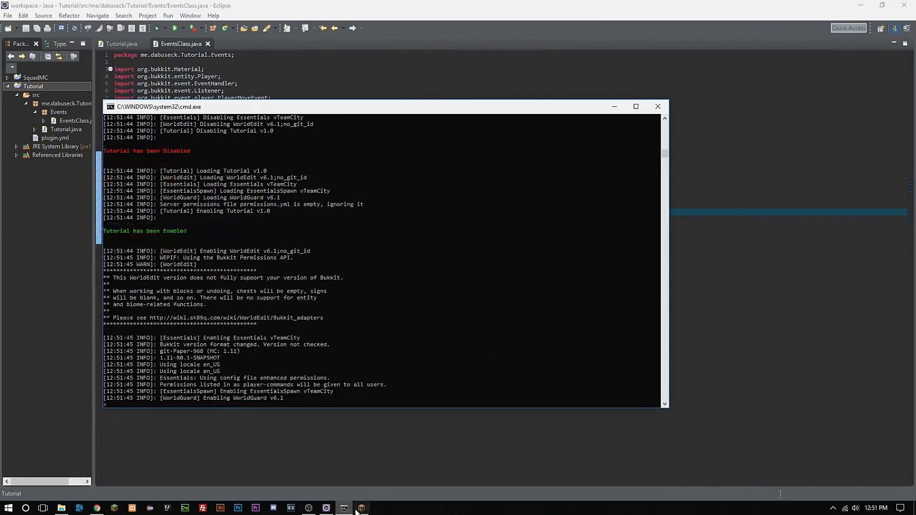
click(361, 508)
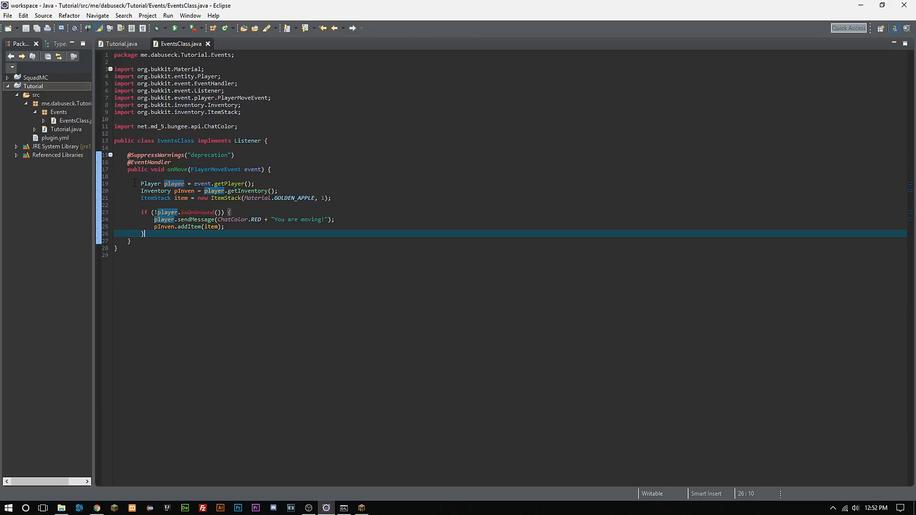
click(254, 183)
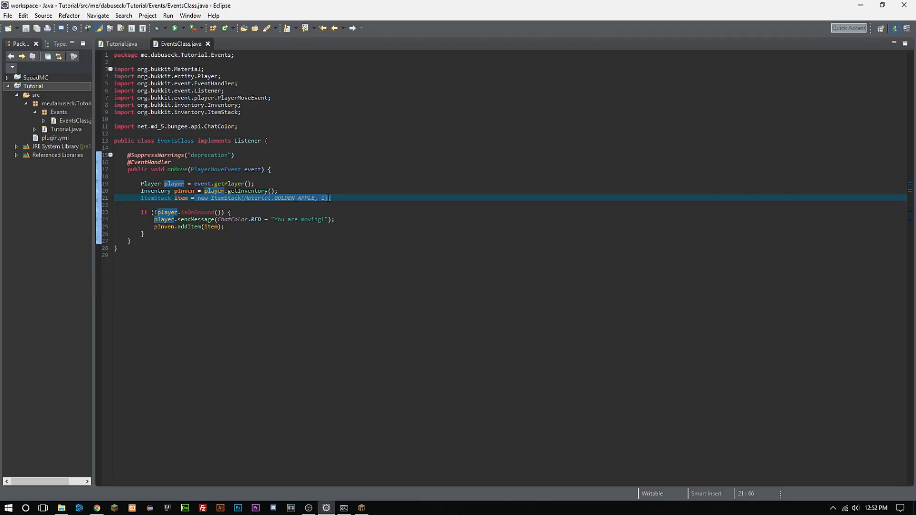
click(207, 219)
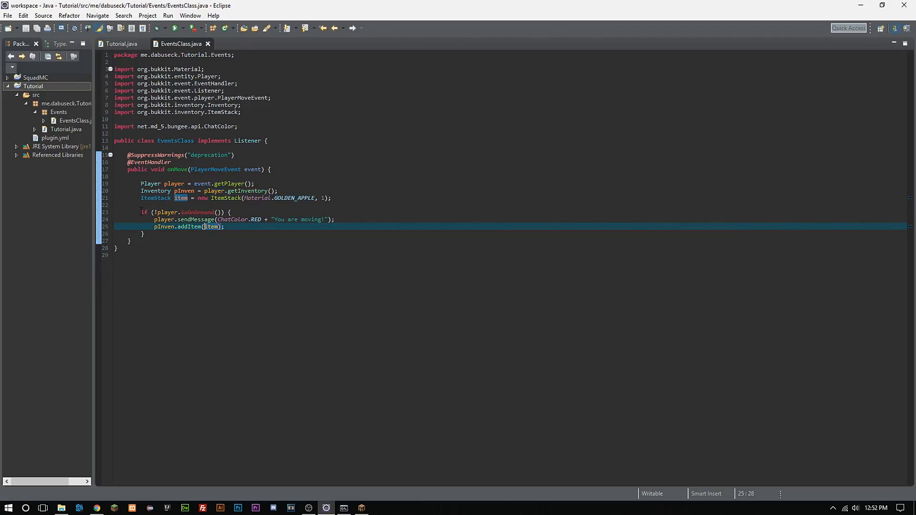
click(143, 234)
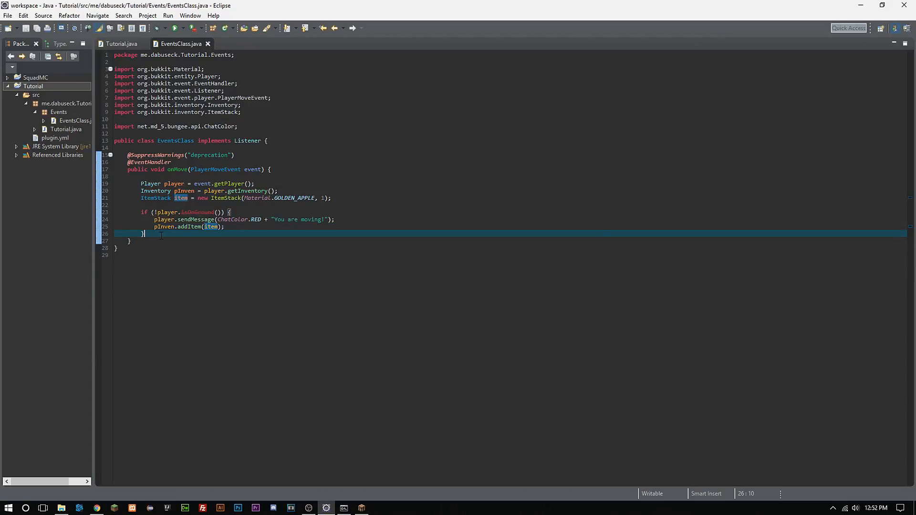